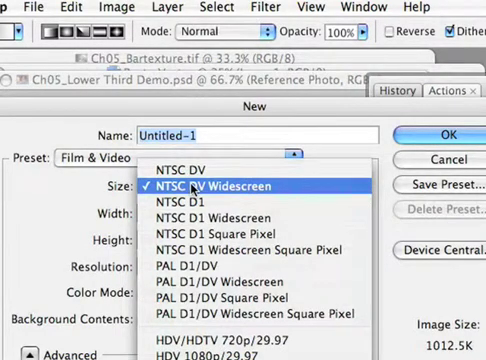
{"action": "mouse_move", "coordinate": [200, 204]}
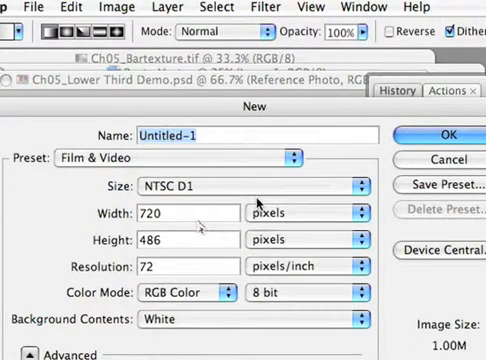
- Create a new 720 × 486 px NTSC D1 Film & Video document
{"action": "left_click", "coordinate": [450, 136]}
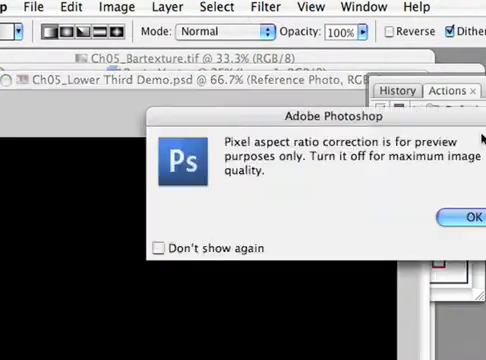
- Dismiss the pixel aspect ratio notice so Untitled-1 opens with safe-area guides
{"action": "left_click", "coordinate": [476, 216]}
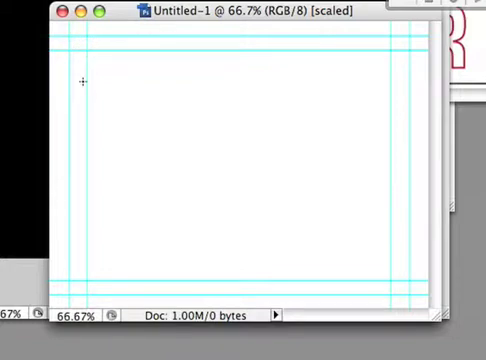
{"action": "mouse_move", "coordinate": [210, 28]}
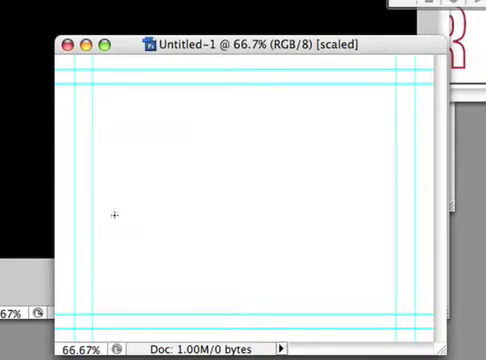
{"action": "mouse_move", "coordinate": [390, 224]}
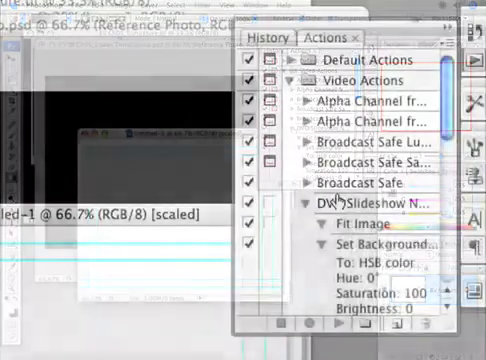
- Run the Title Safe Overlay video action and let it continue on the new document
{"action": "scroll", "scroll_direction": "down", "scroll_amount": 3}
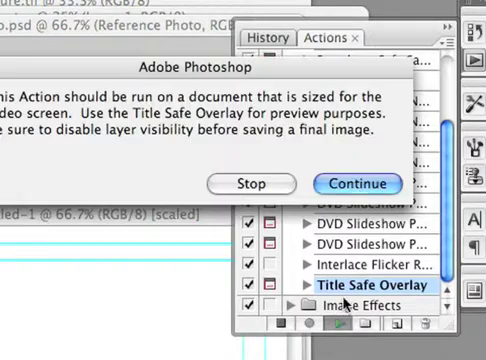
{"action": "left_click", "coordinate": [356, 184]}
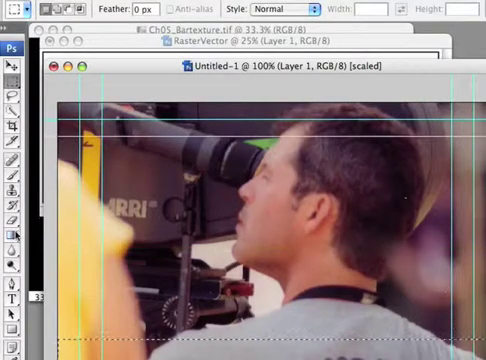
- Replace the gradient presets with Noise Samples and randomize a red noise gradient at roughness 28
{"action": "left_click", "coordinate": [14, 220]}
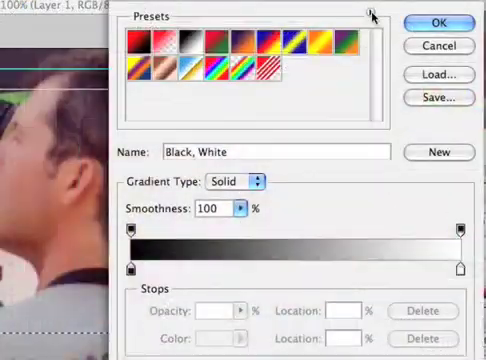
{"action": "left_click", "coordinate": [372, 16]}
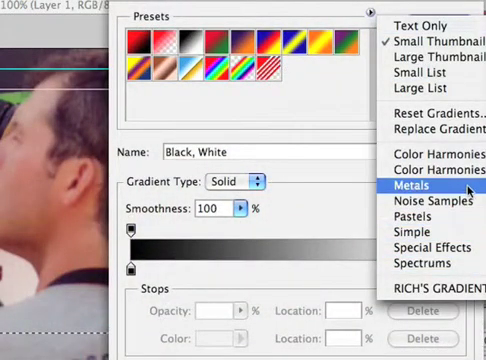
{"action": "left_click", "coordinate": [416, 200]}
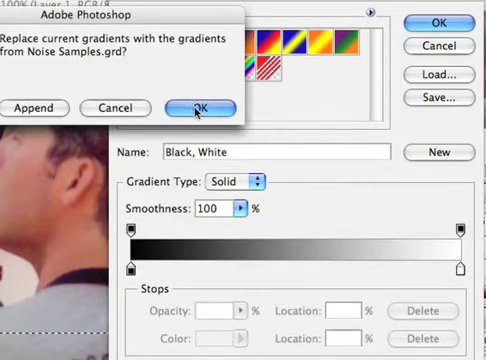
{"action": "left_click", "coordinate": [194, 108]}
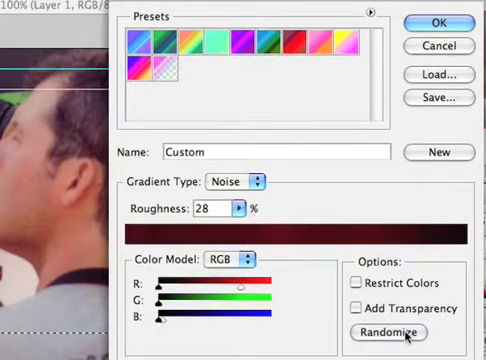
{"action": "left_click", "coordinate": [388, 332]}
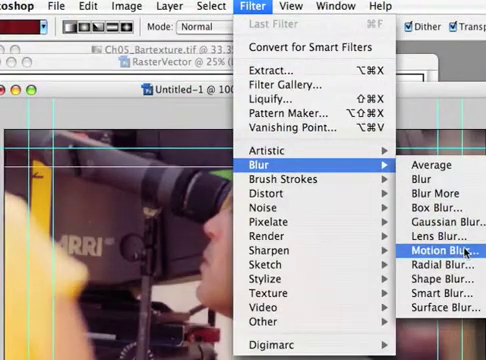
- Apply a Motion Blur of -90° angle and 5-pixel distance to the red bar
{"action": "left_click", "coordinate": [440, 248]}
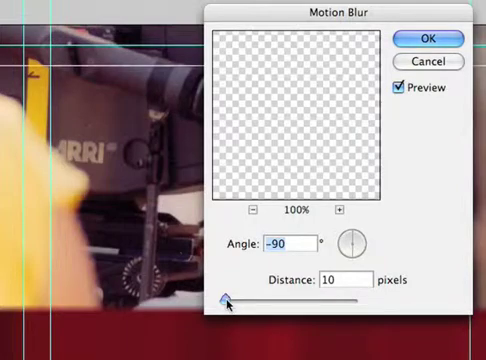
{"action": "left_click_drag", "start_coordinate": [228, 296], "coordinate": [222, 296]}
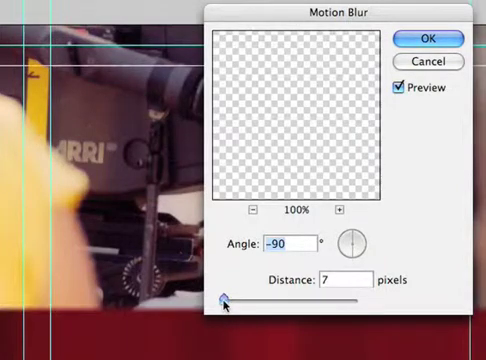
{"action": "left_click_drag", "start_coordinate": [228, 296], "coordinate": [216, 296]}
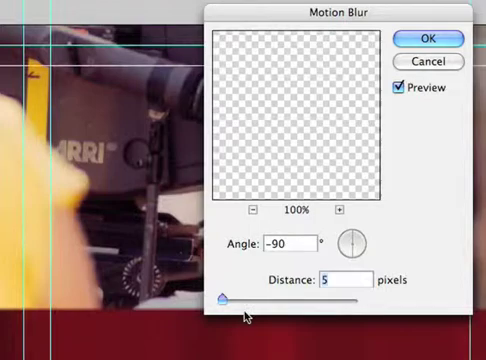
{"action": "left_click", "coordinate": [400, 88]}
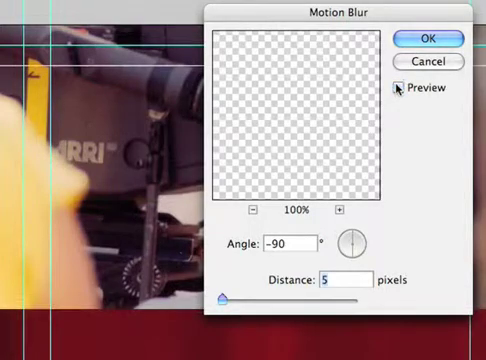
{"action": "left_click", "coordinate": [398, 88]}
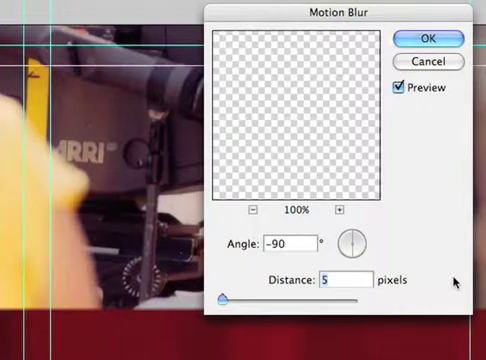
{"action": "left_click", "coordinate": [438, 38]}
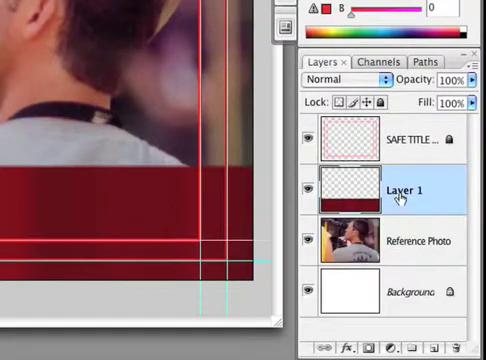
- Rename Layer 1 to Colored Bar
{"action": "double_click", "coordinate": [392, 192]}
{"action": "type", "text": "Colored Bar"}
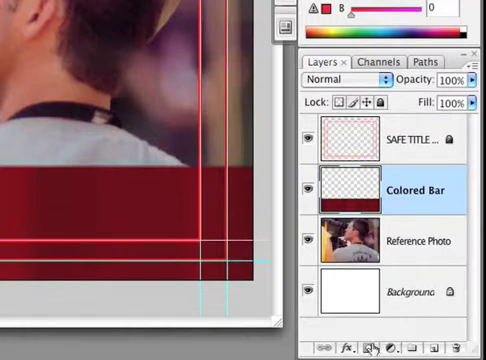
{"action": "mouse_move", "coordinate": [384, 344]}
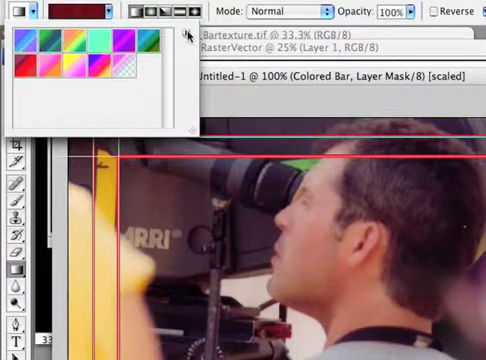
- Choose a gradient for the Colored Bar layer mask and set it to Reverse
{"action": "left_click", "coordinate": [184, 38]}
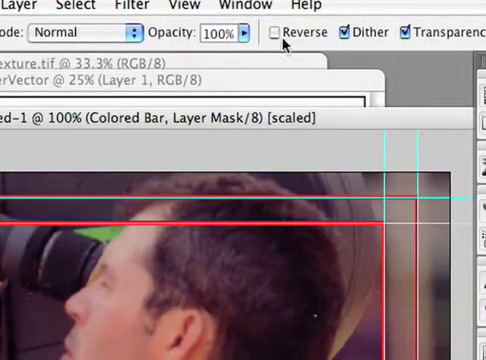
{"action": "left_click", "coordinate": [280, 32]}
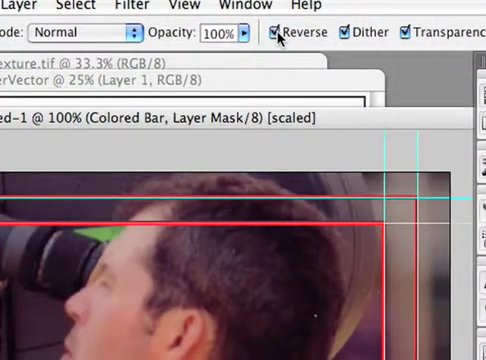
{"action": "mouse_move", "coordinate": [284, 32]}
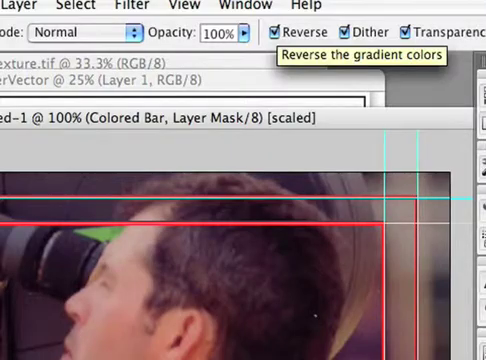